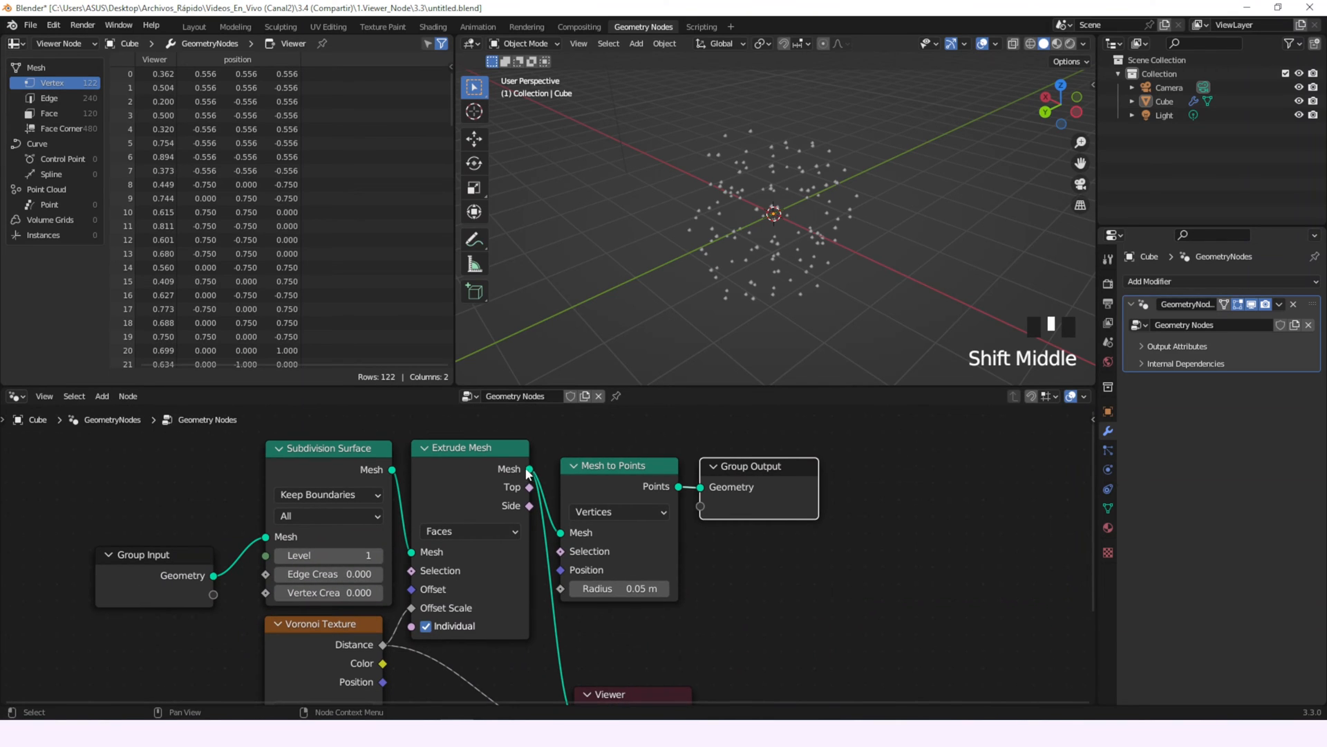
Step: Route Extrude Mesh's Mesh output to Group Output and mute Mesh to Points
left_click_drag(532, 469, 701, 491)
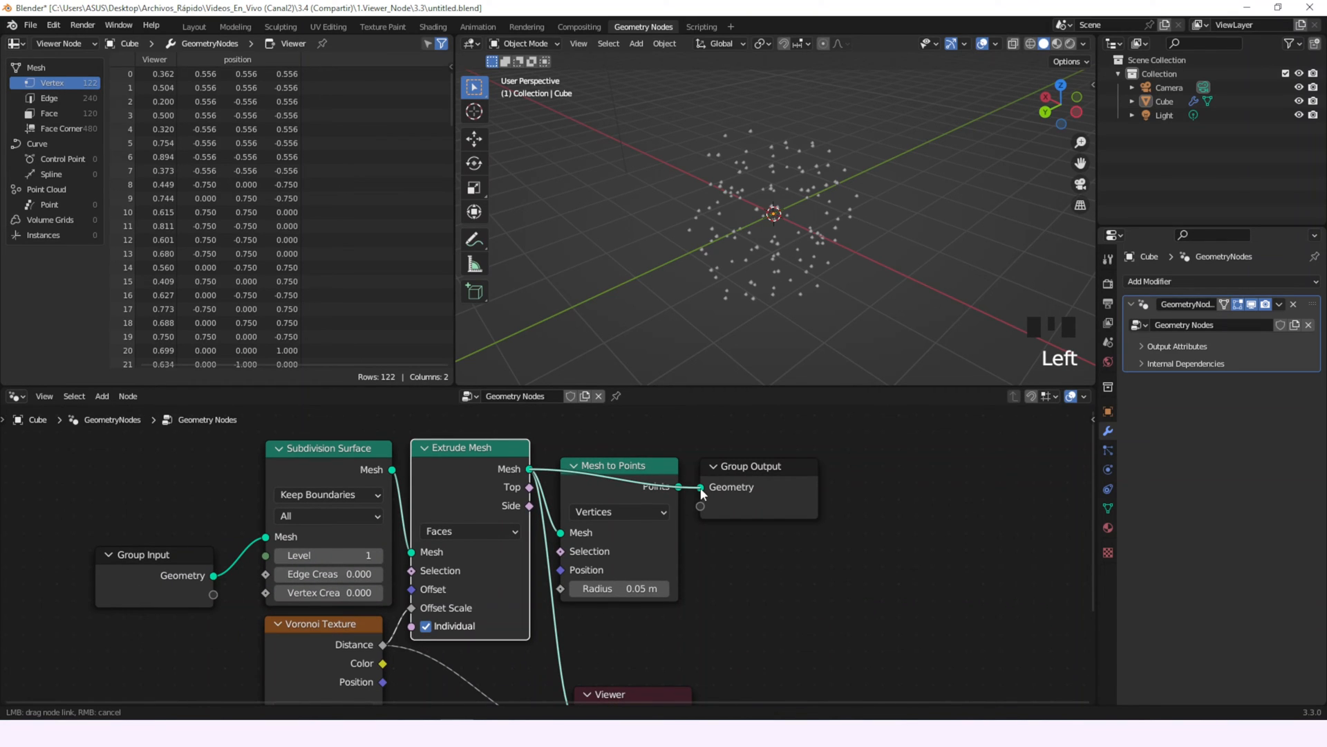
left_click(701, 487)
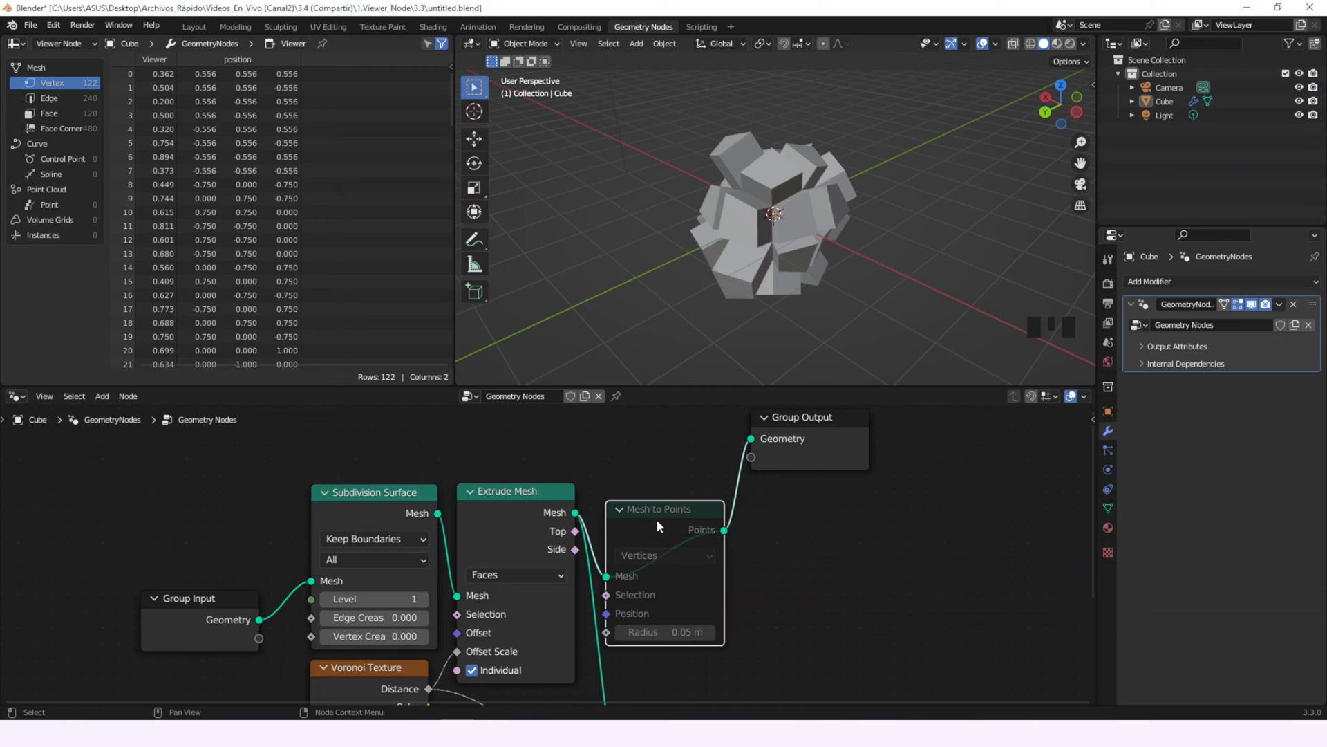
mouse_move(654, 528)
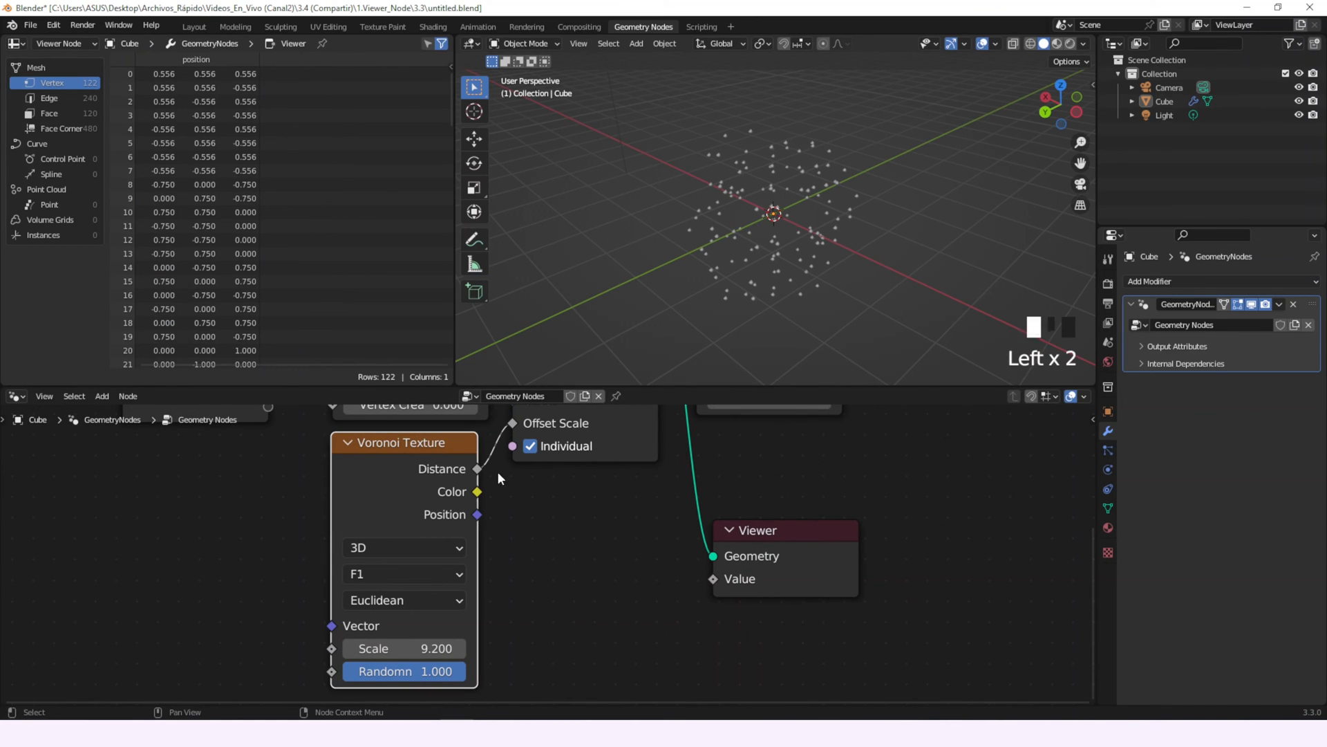
Step: Remove the Voronoi Texture link into the Viewer node's Value socket
left_click_drag(477, 468, 713, 578)
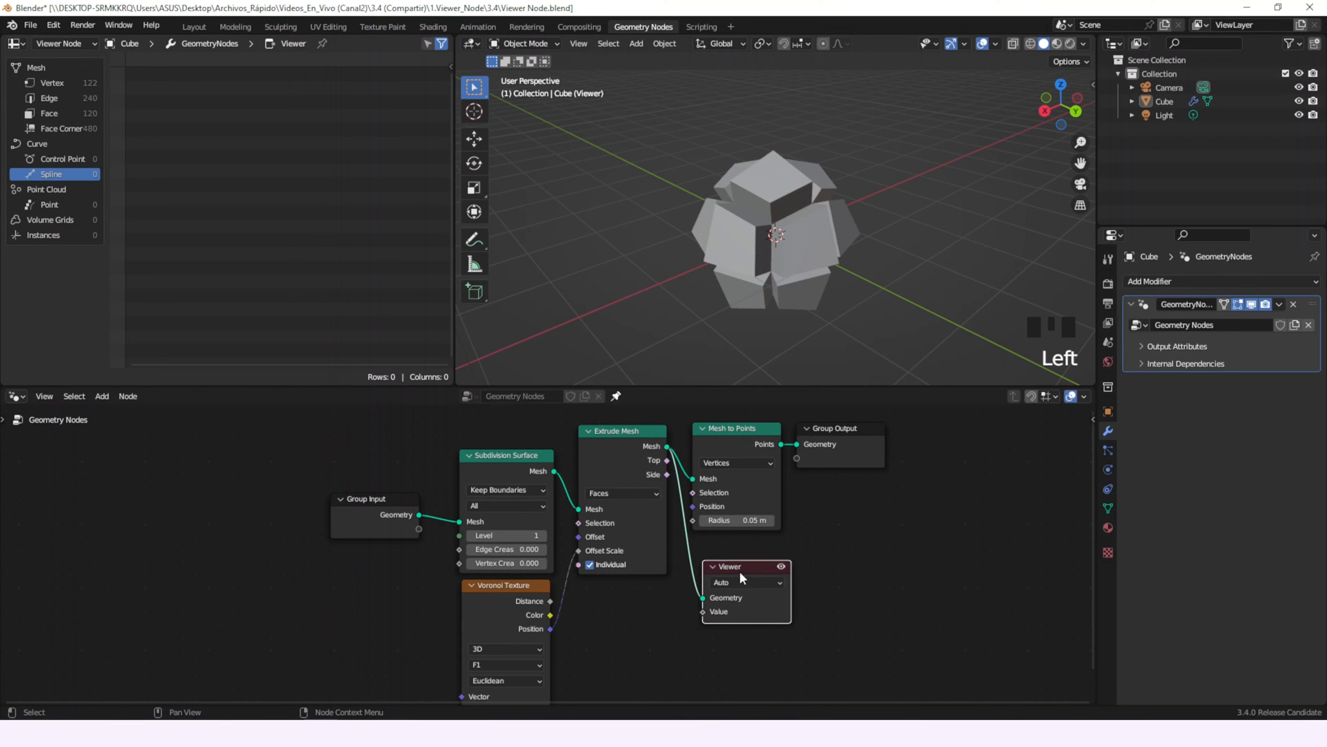
Step: Activate the Viewer node and feed Voronoi Texture's Position into its Value socket
left_click(50, 83)
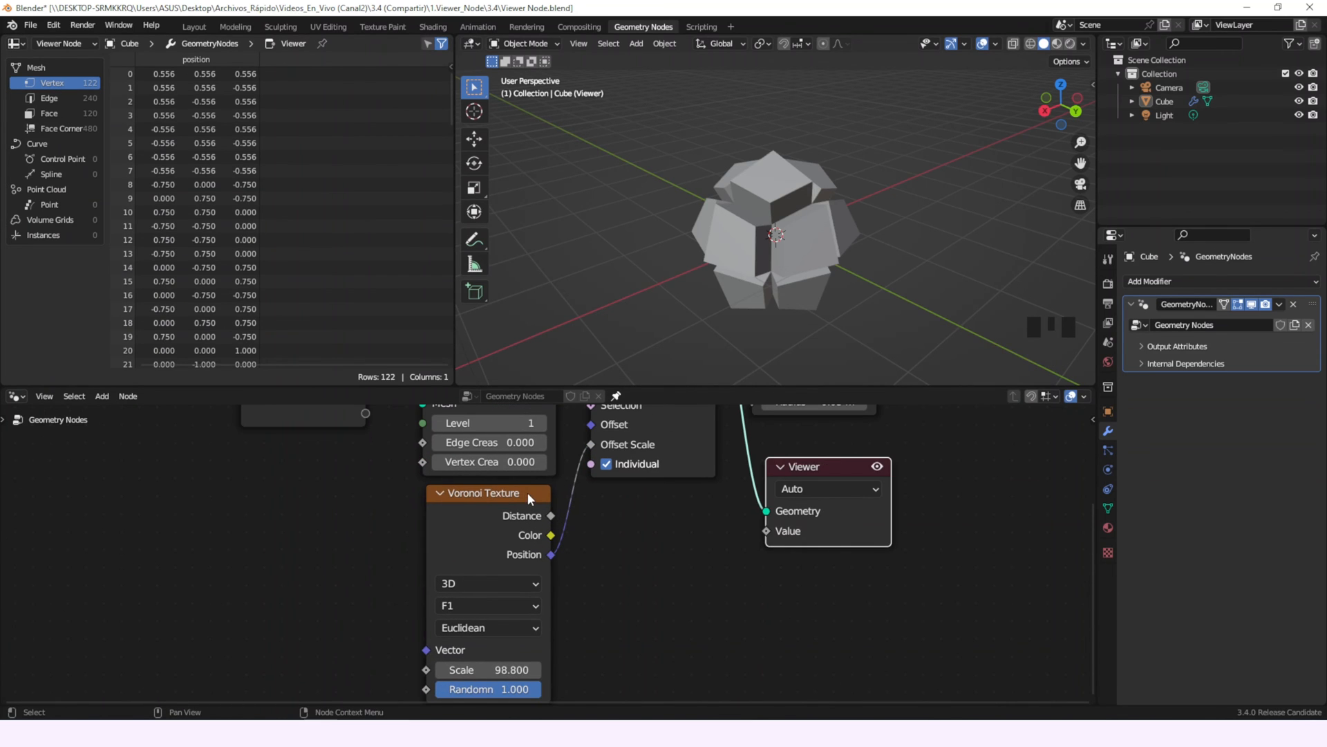
left_click_drag(551, 516, 767, 531)
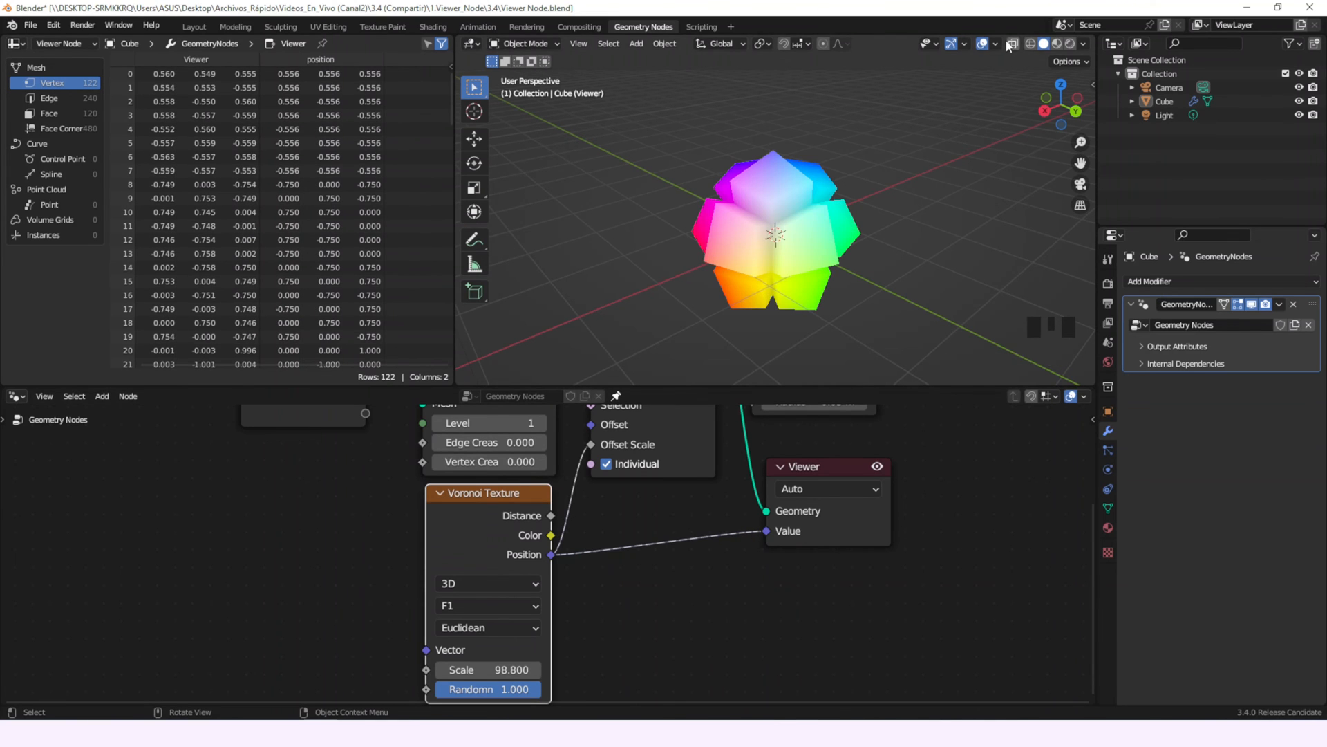
Step: Set the Viewer Node overlay opacity to 1.000 in Viewport Overlays
left_click(995, 43)
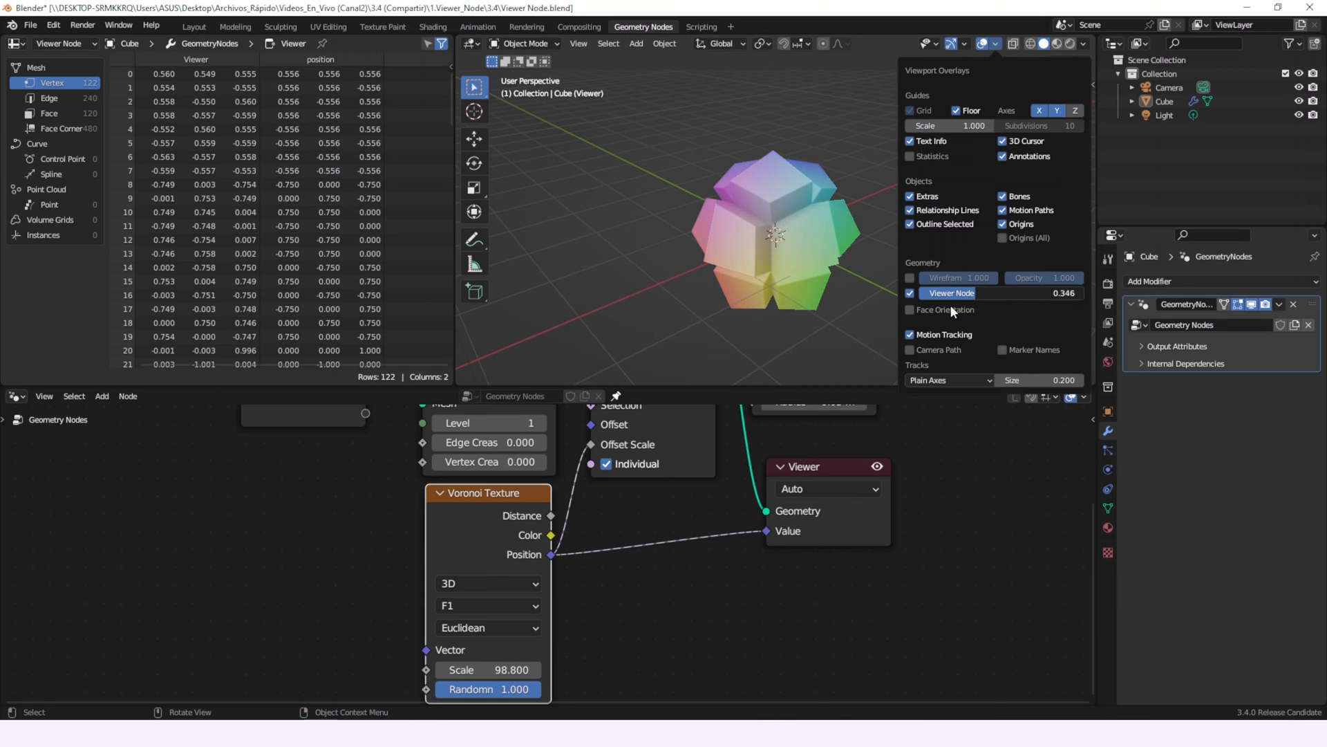
left_click_drag(974, 292, 1021, 291)
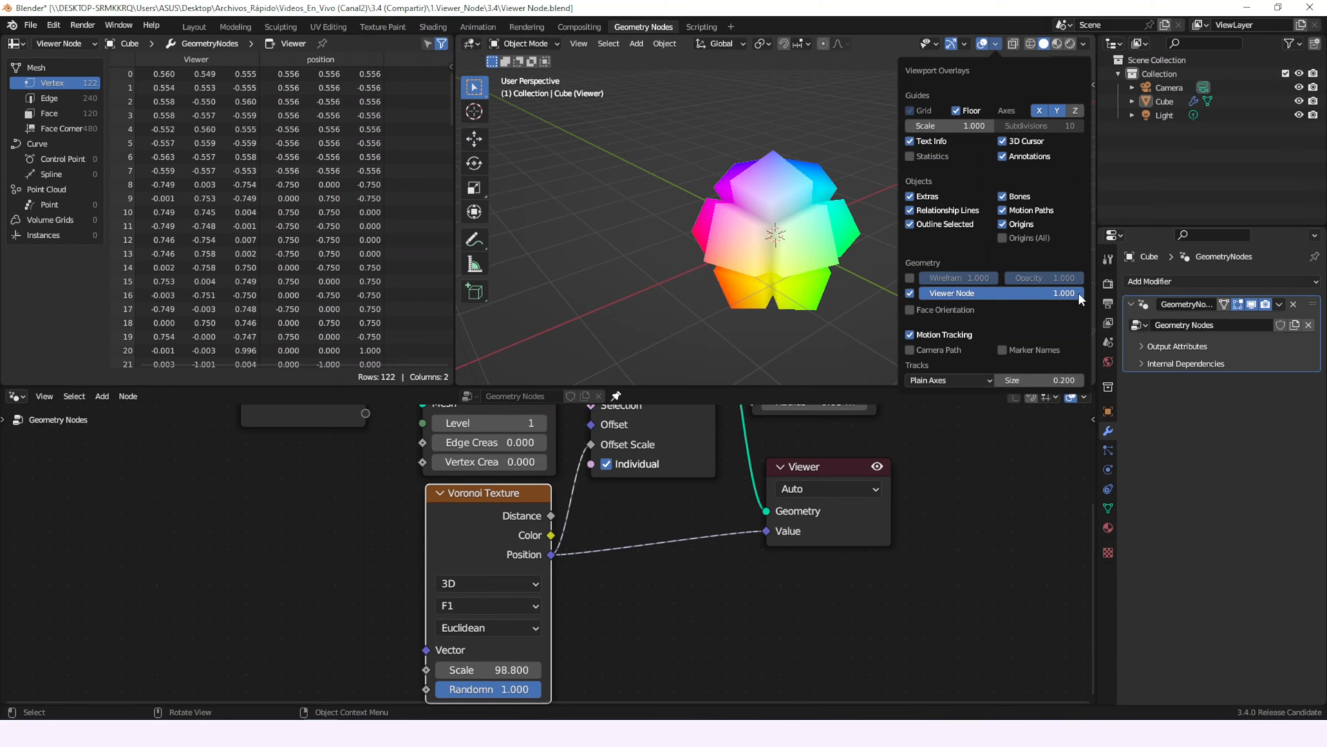
left_click(53, 83)
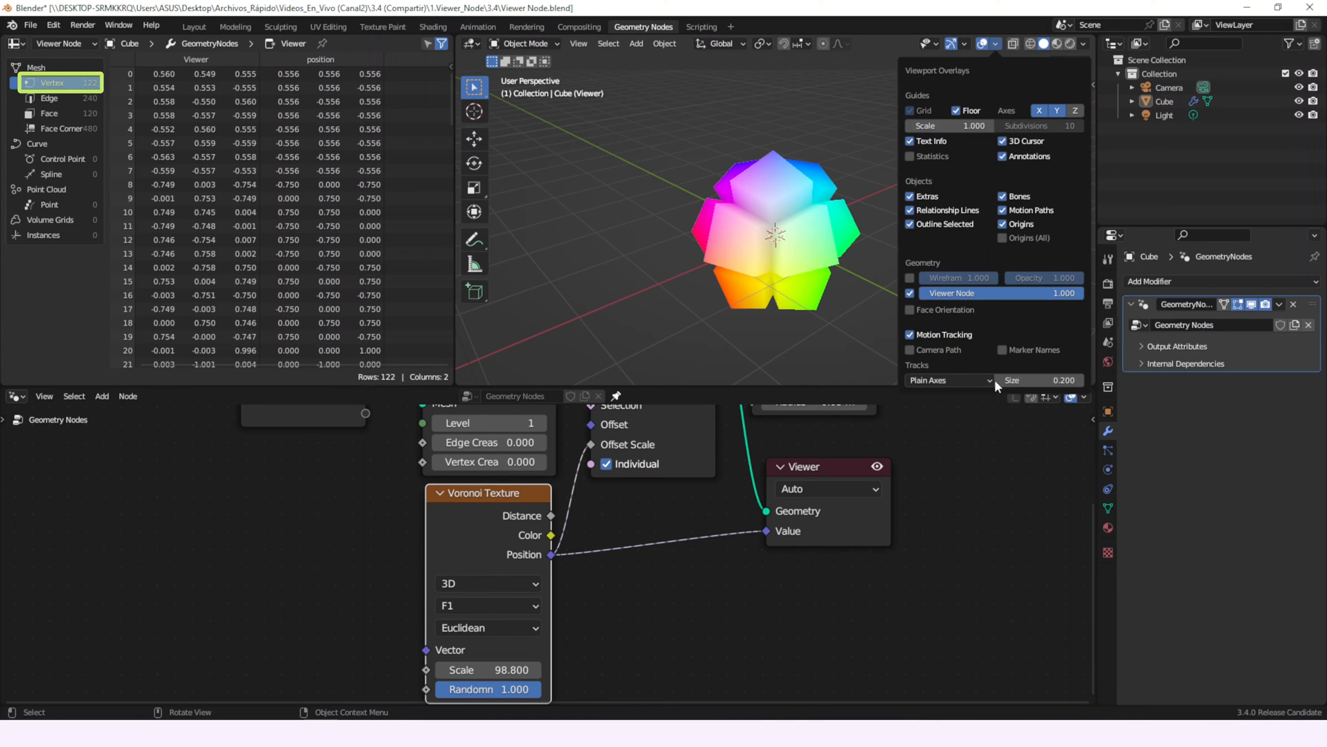
left_click(825, 489)
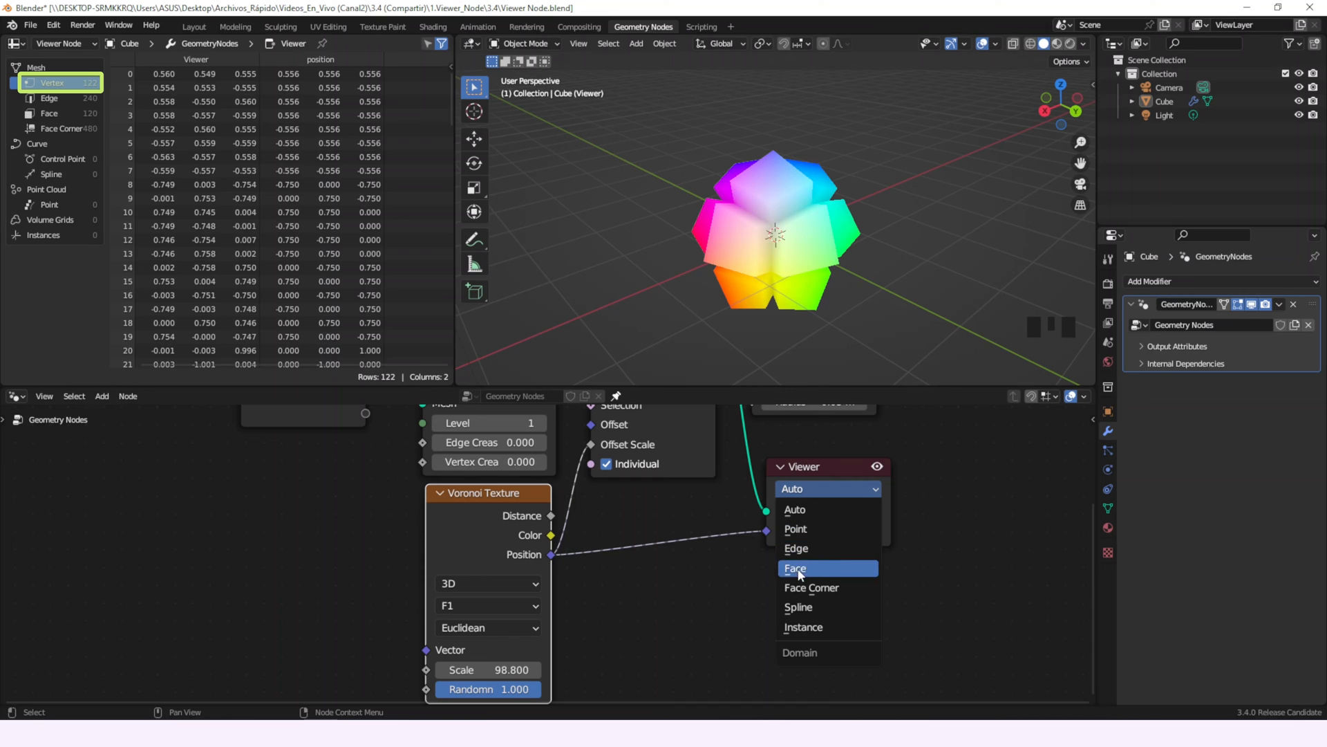
Step: Set the Viewer node domain to Face and show face data in the spreadsheet
left_click(795, 567)
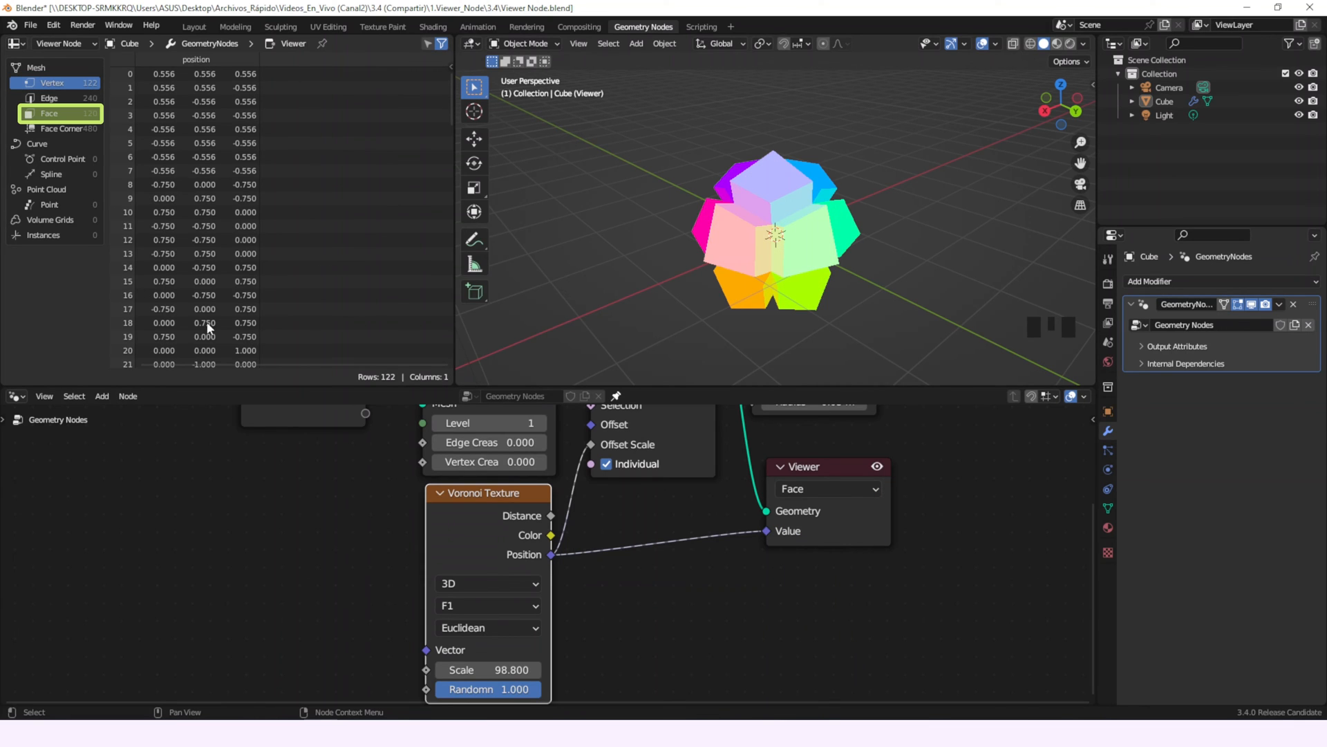
left_click(50, 113)
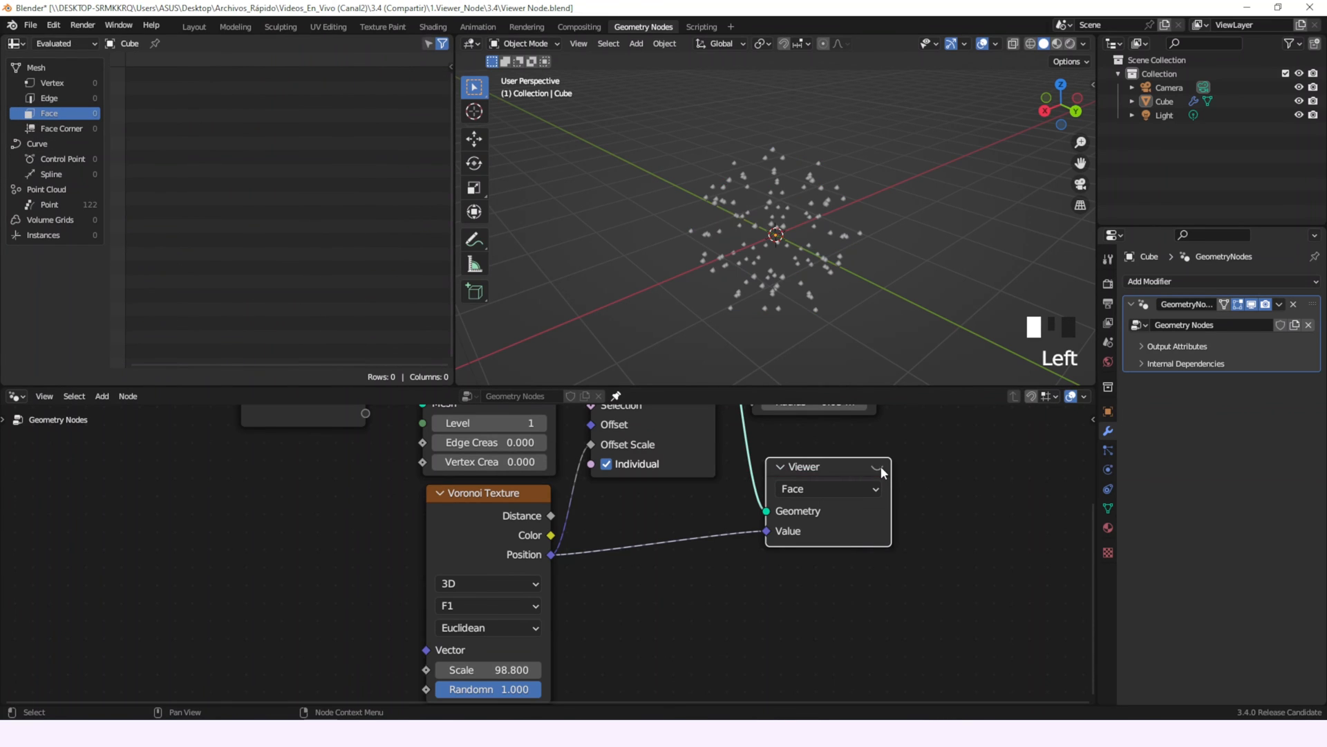
Step: Re-activate the Viewer node via its eye icon so 120 face rows list Viewer values
left_click(878, 467)
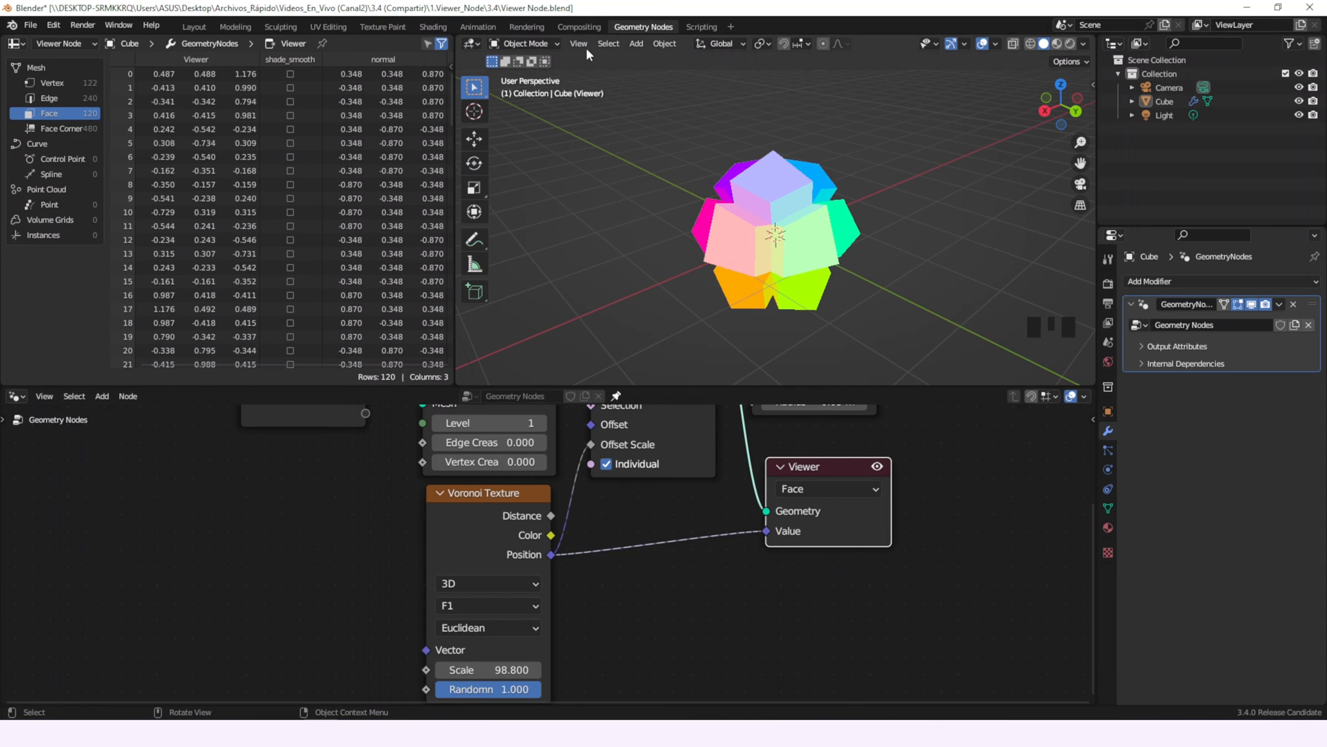
Step: Uncheck Viewer Node in the viewport View menu to show the scattered points
left_click(578, 43)
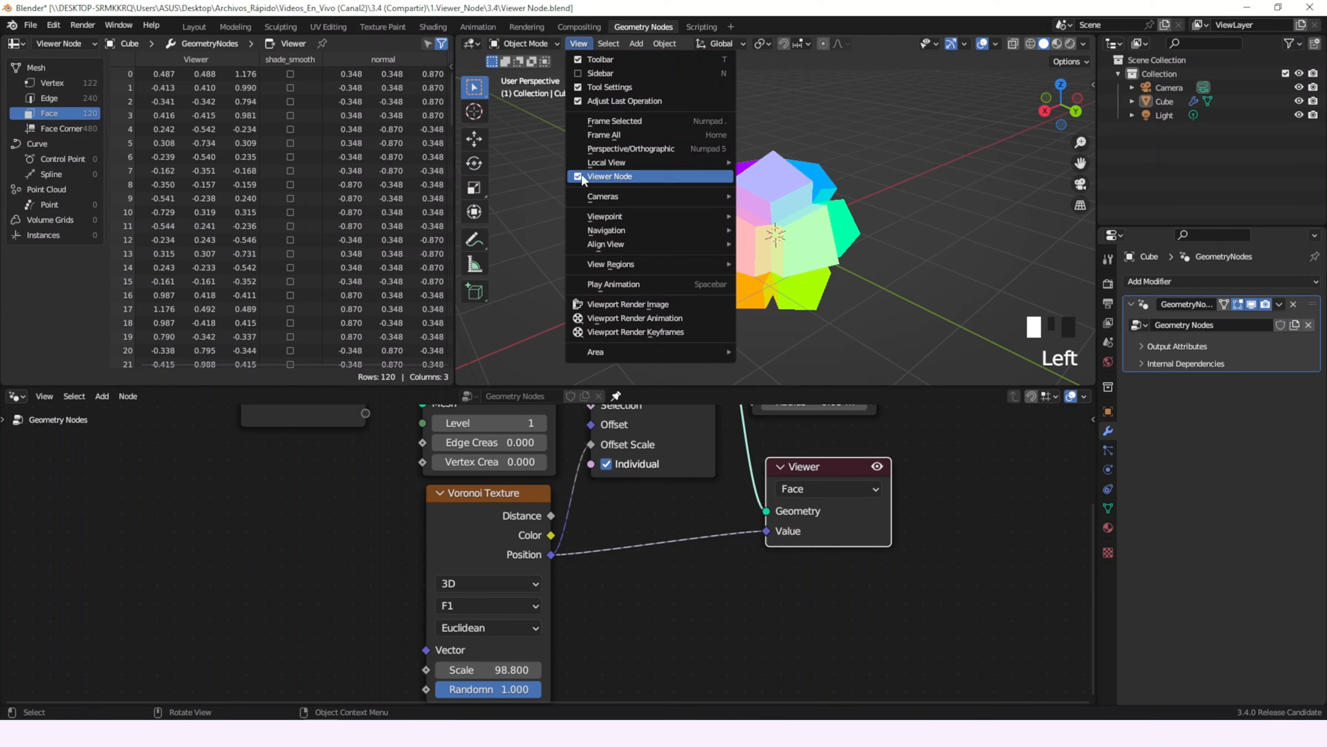
left_click(609, 176)
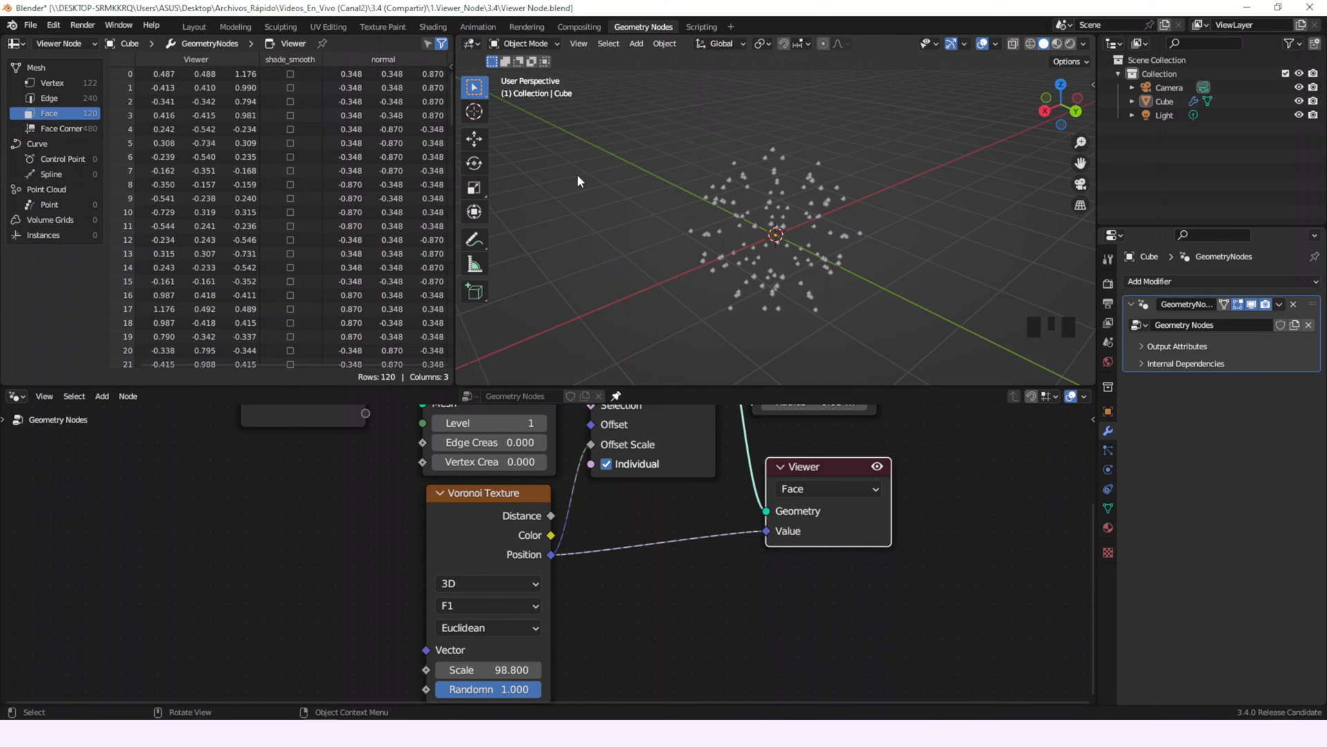